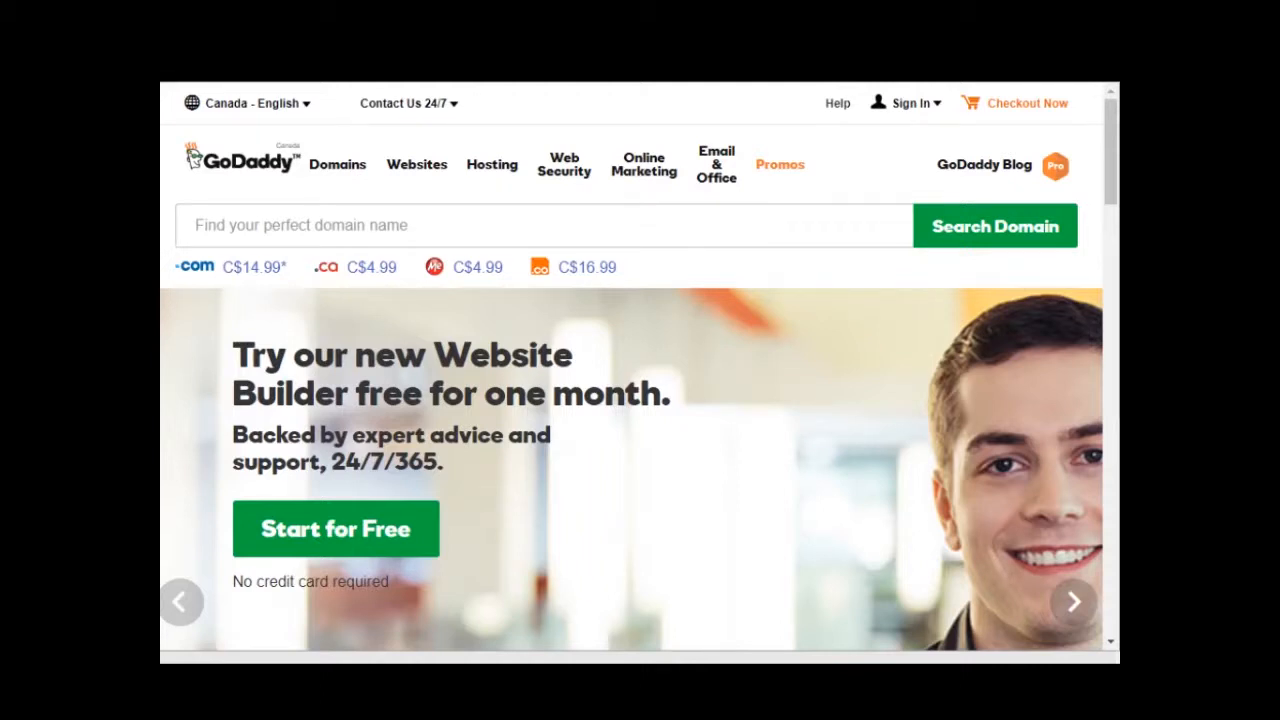
# - Find digestwebdesign.com in the My Products domain list and open its DNS page
pyautogui.click(1073, 601)
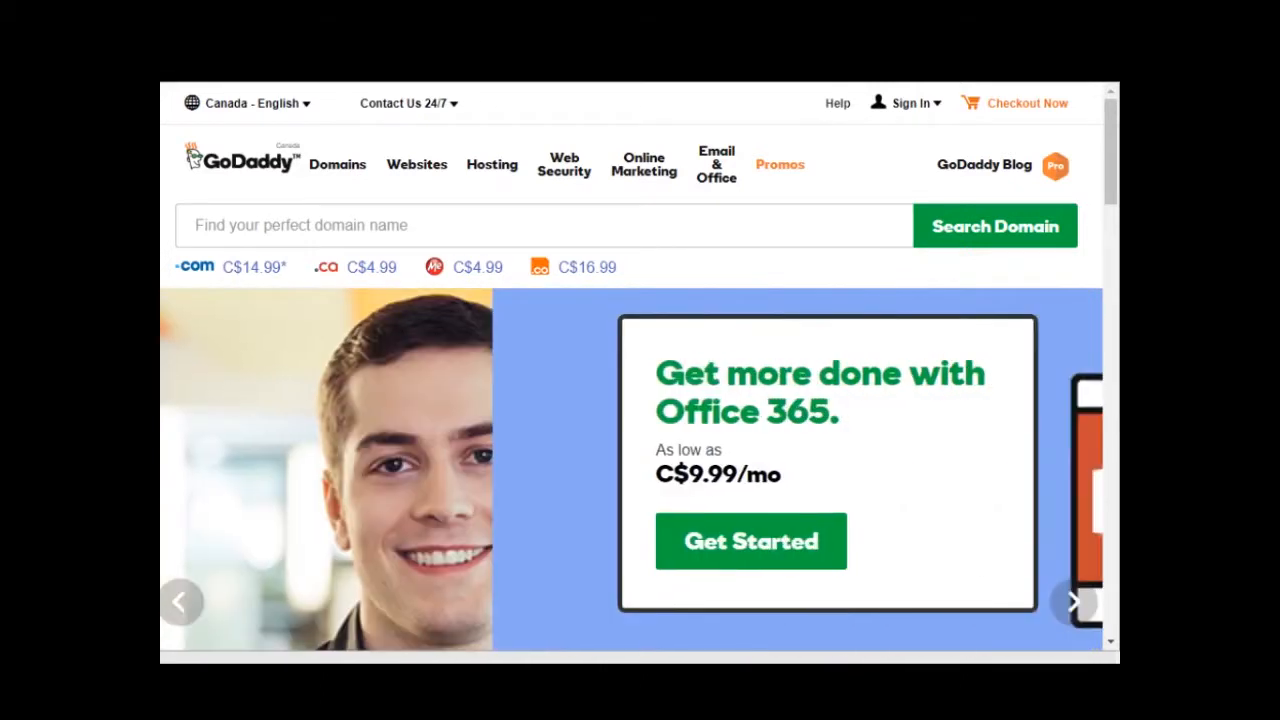
pyautogui.click(1073, 601)
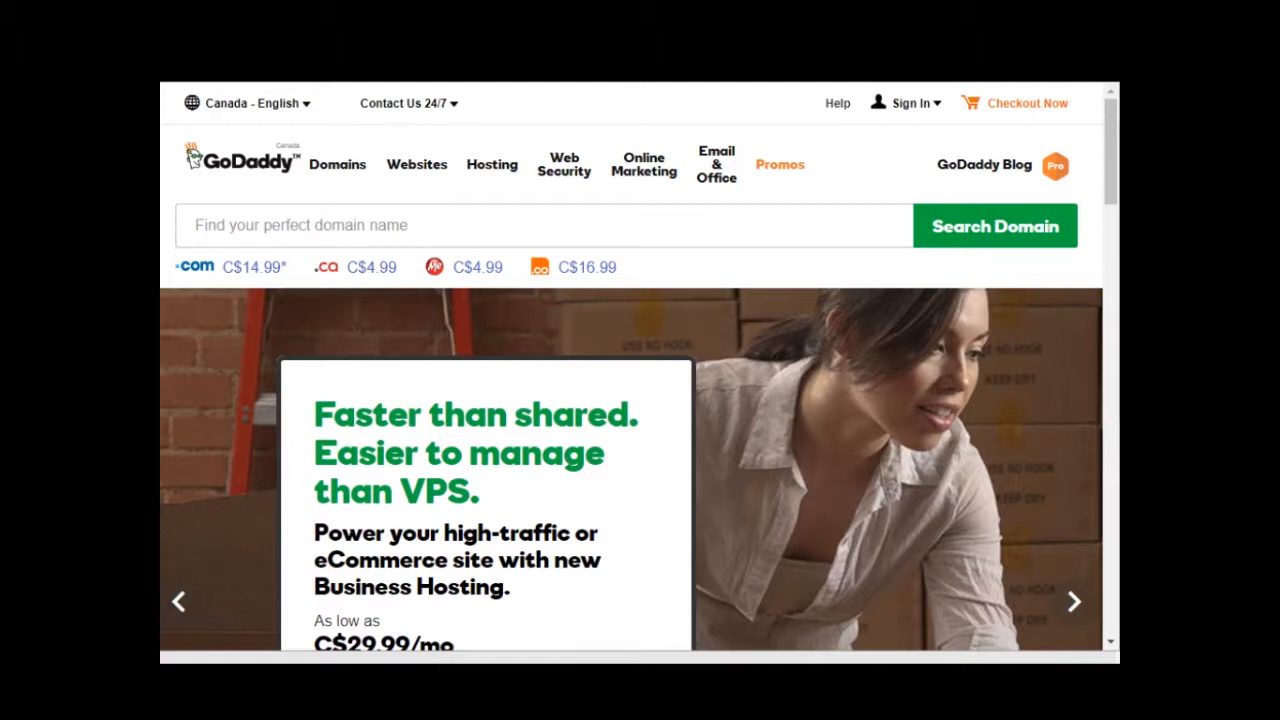
pyautogui.click(1073, 601)
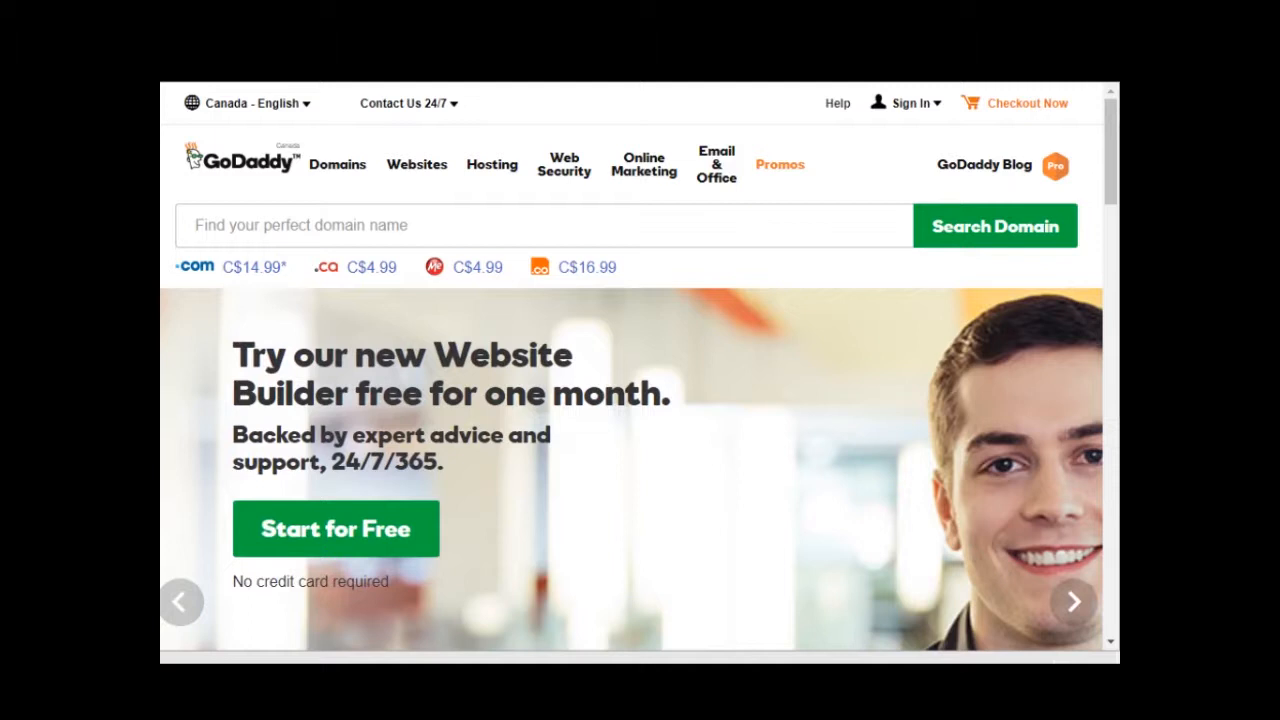
pyautogui.click(1073, 601)
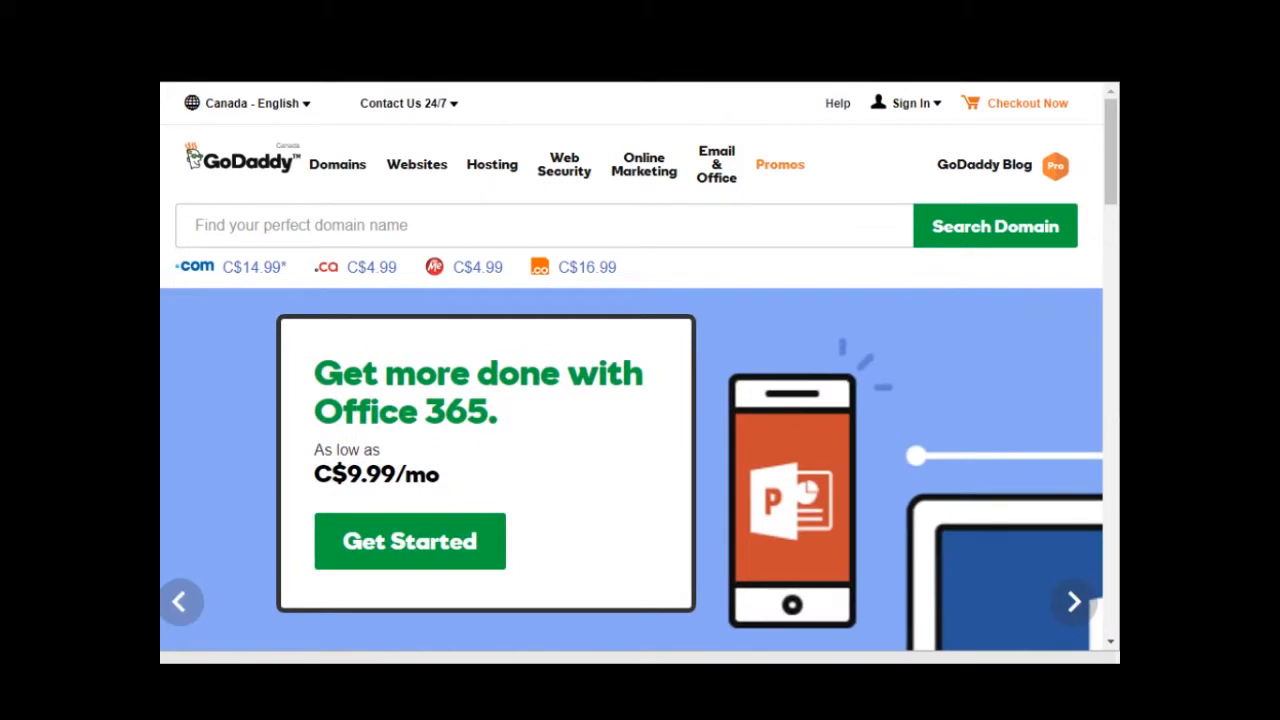
pyautogui.click(1074, 601)
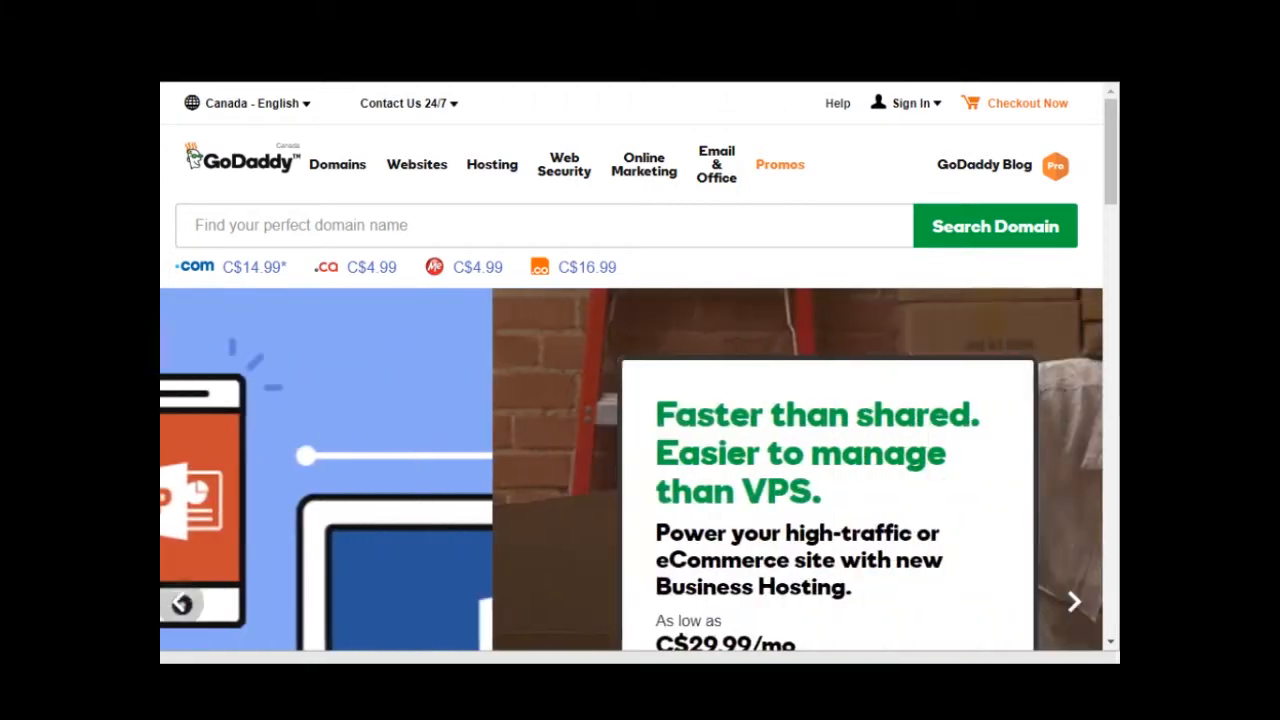
pyautogui.click(1074, 601)
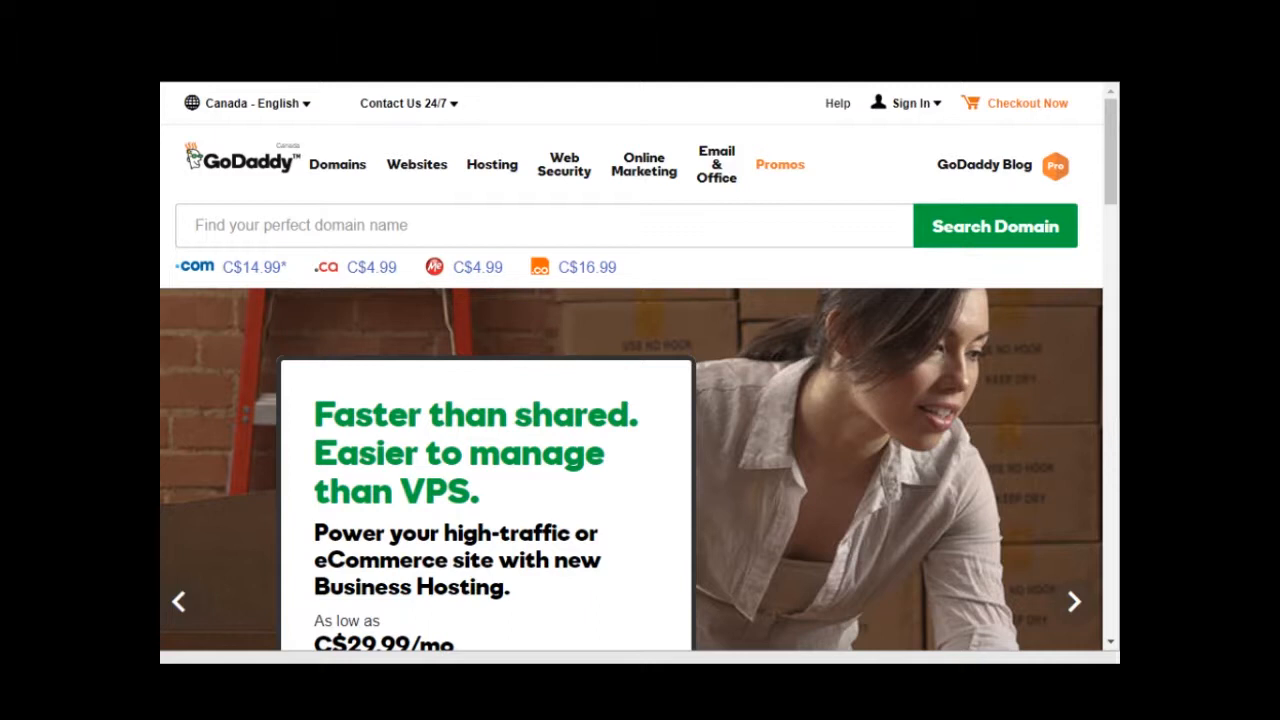
pyautogui.click(1073, 601)
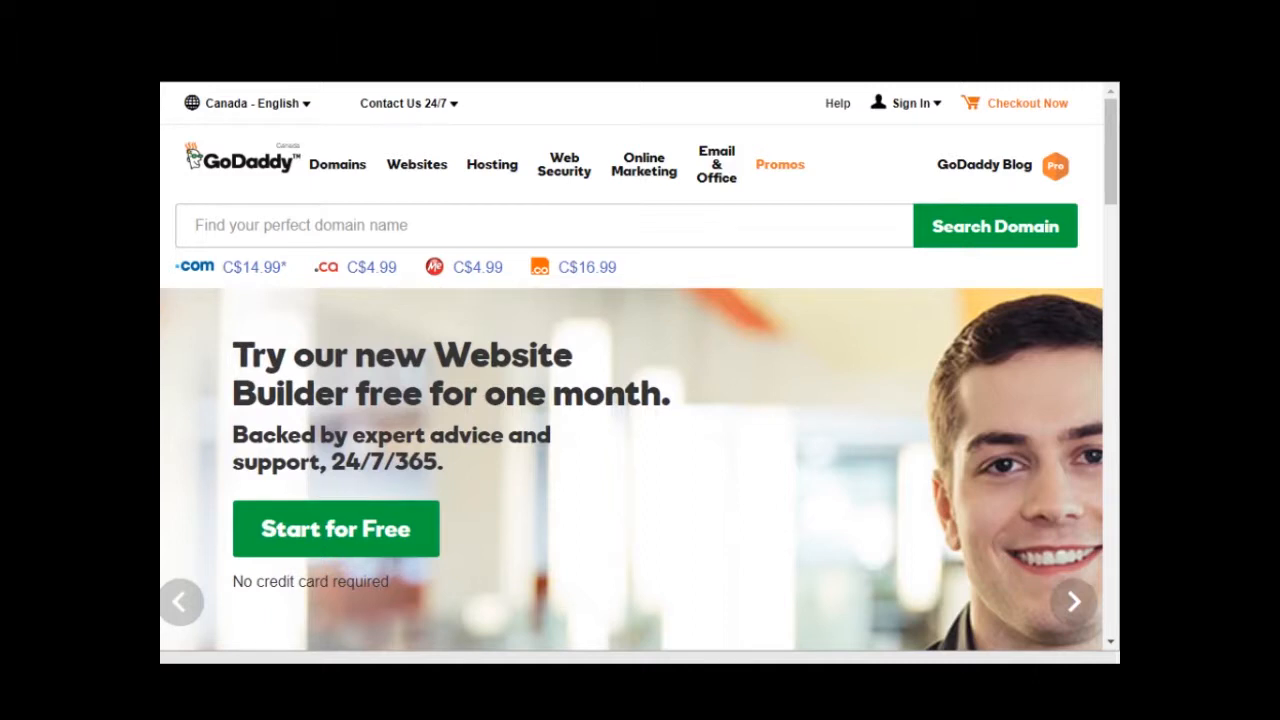
pyautogui.click(1072, 601)
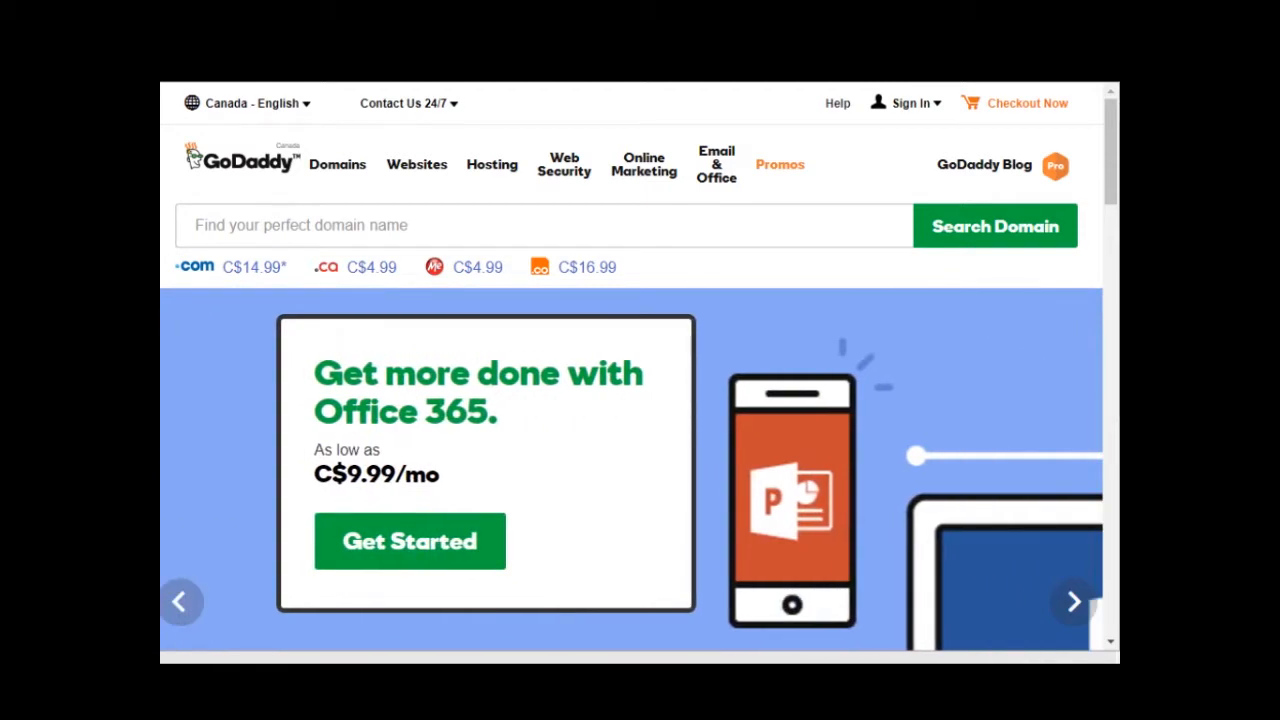
pyautogui.moveTo(258, 175)
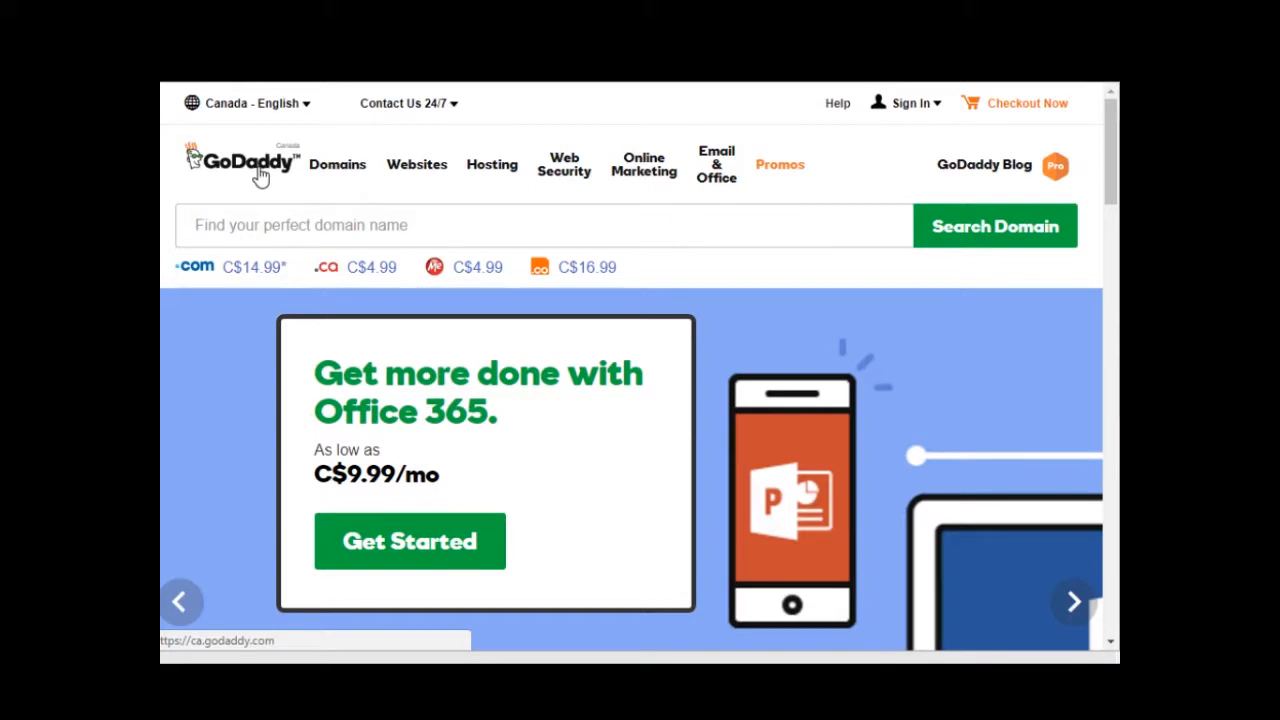
pyautogui.moveTo(905, 103)
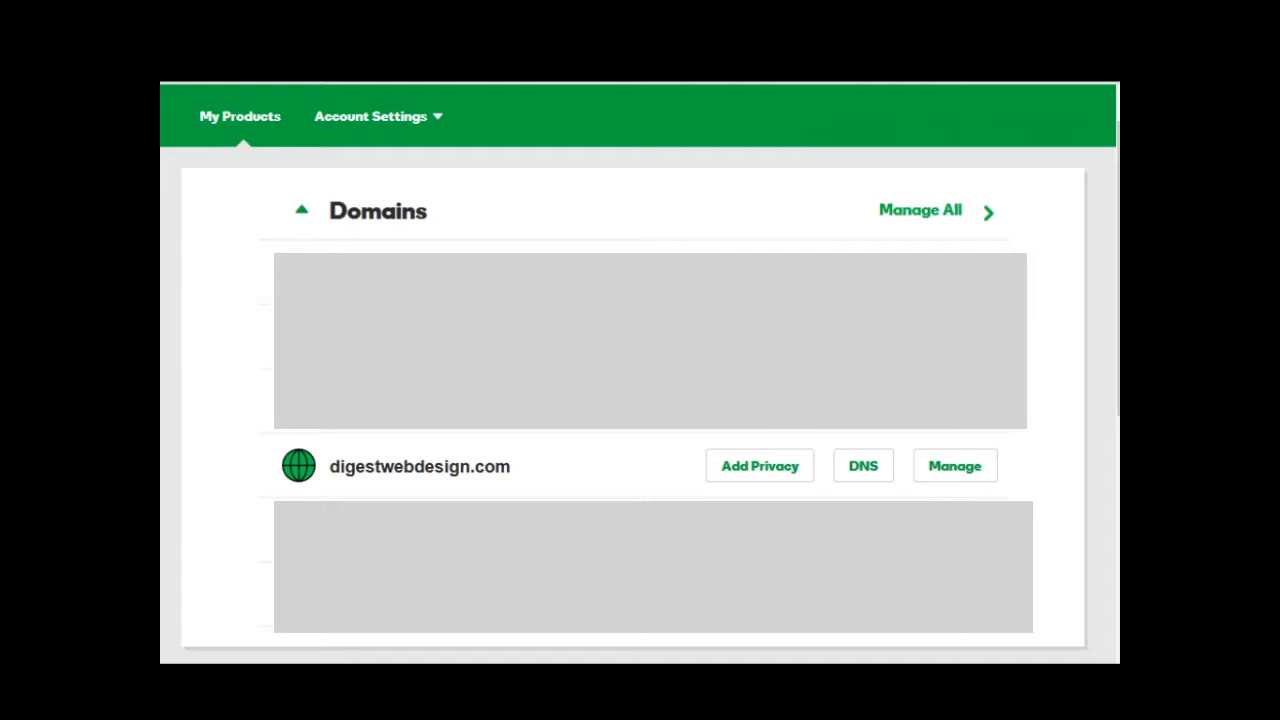
pyautogui.doubleClick(419, 466)
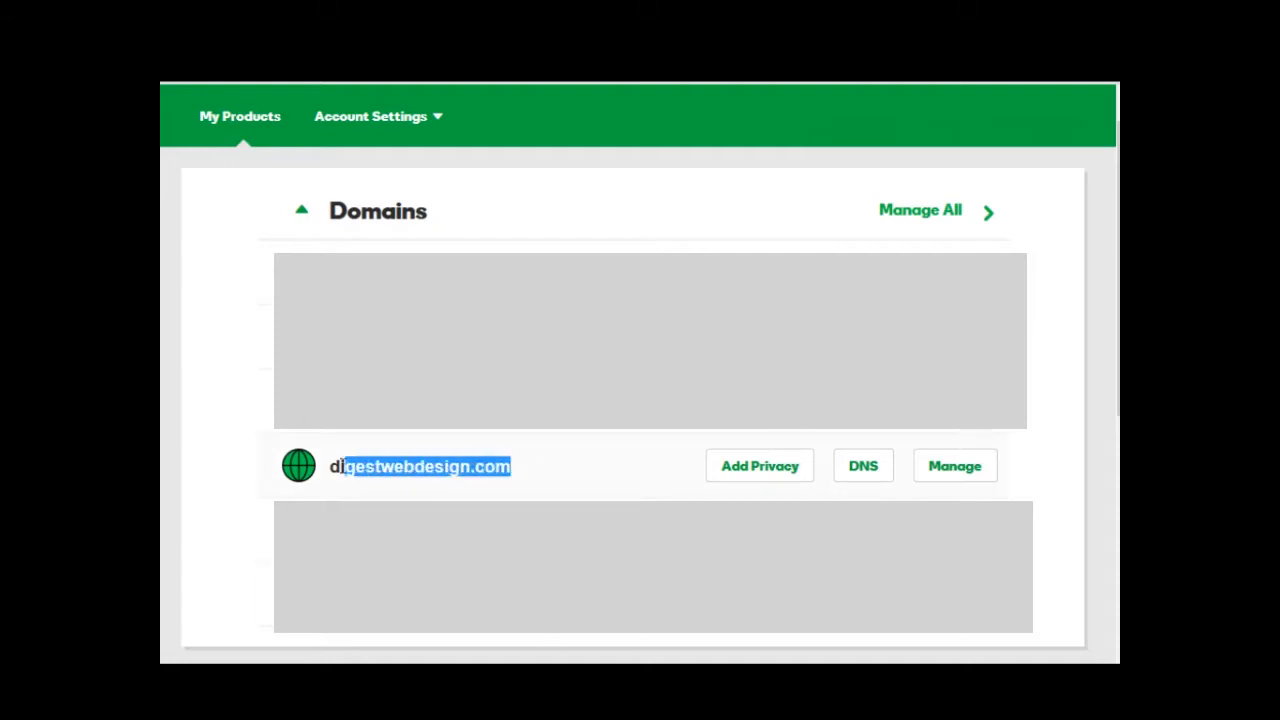
pyautogui.click(513, 466)
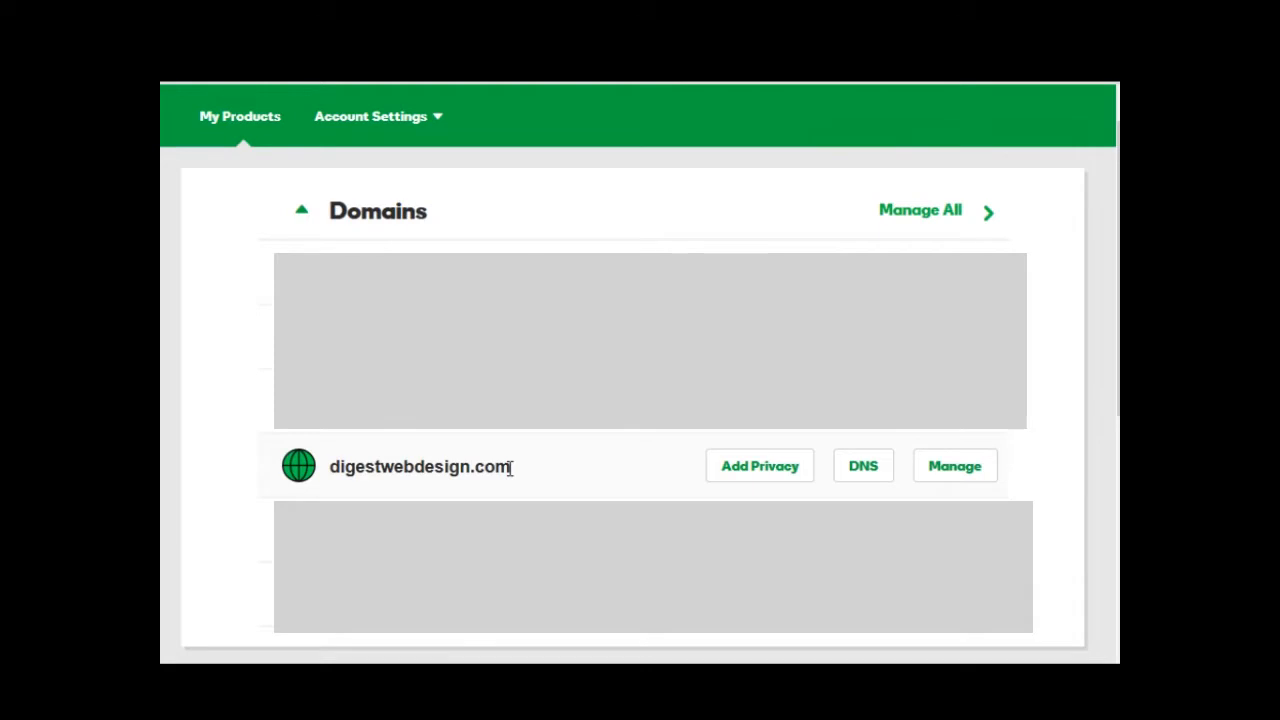
pyautogui.moveTo(860, 477)
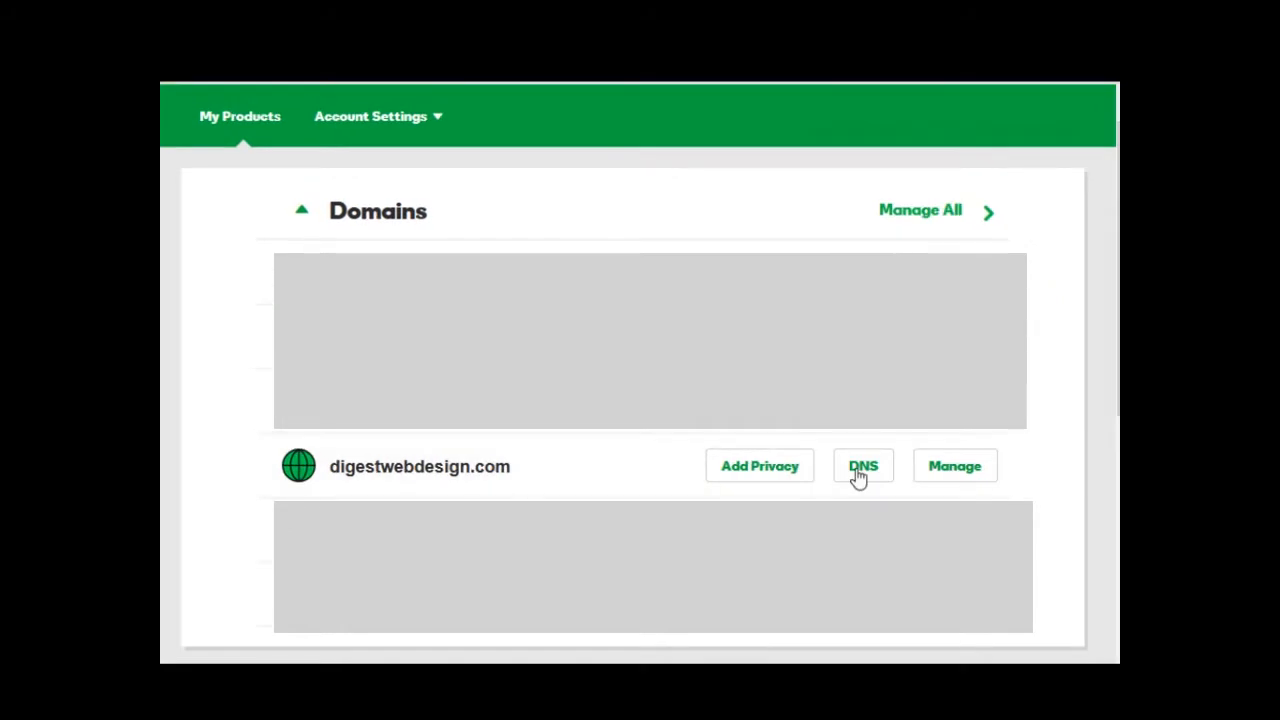
pyautogui.click(862, 466)
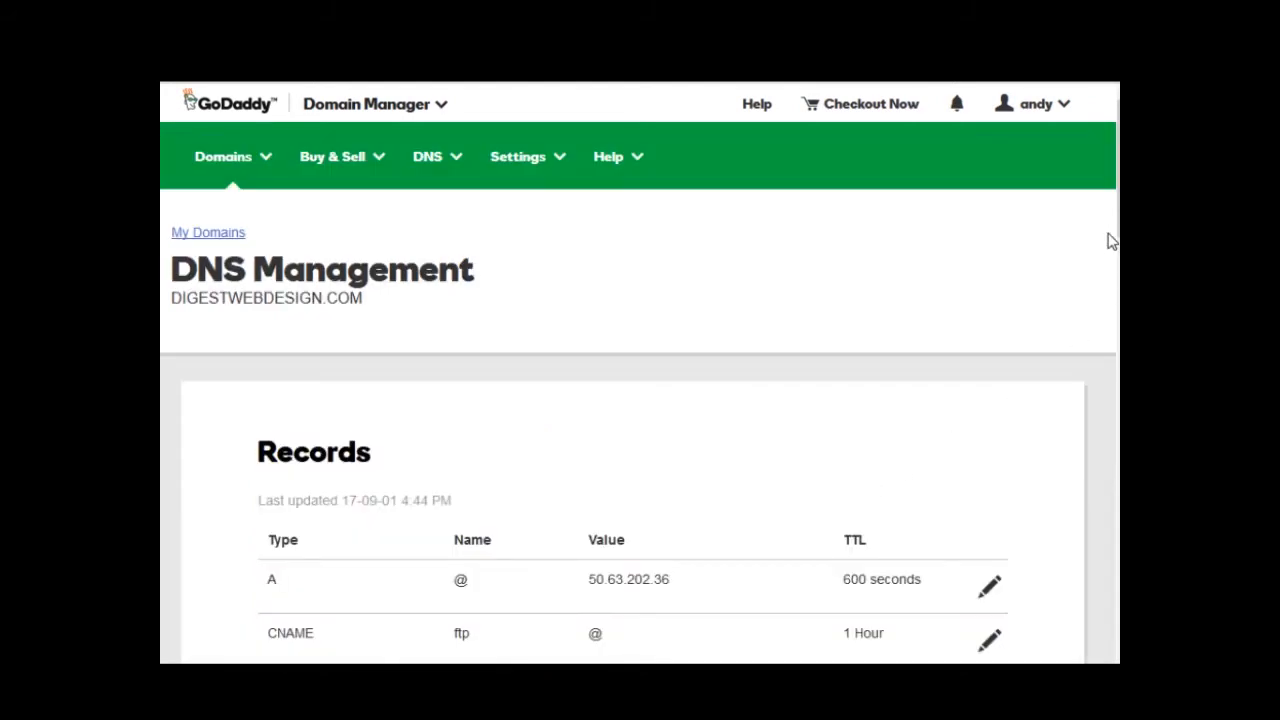
pyautogui.scroll(-3)
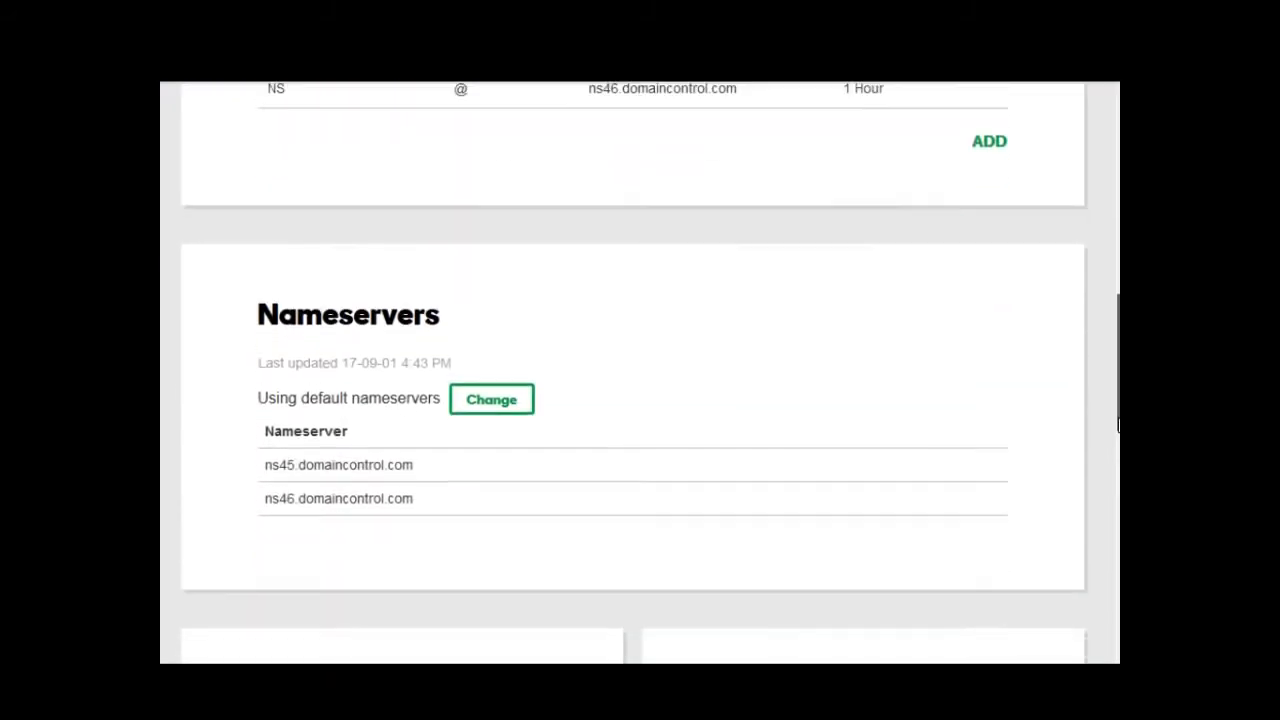
pyautogui.scroll(-3)
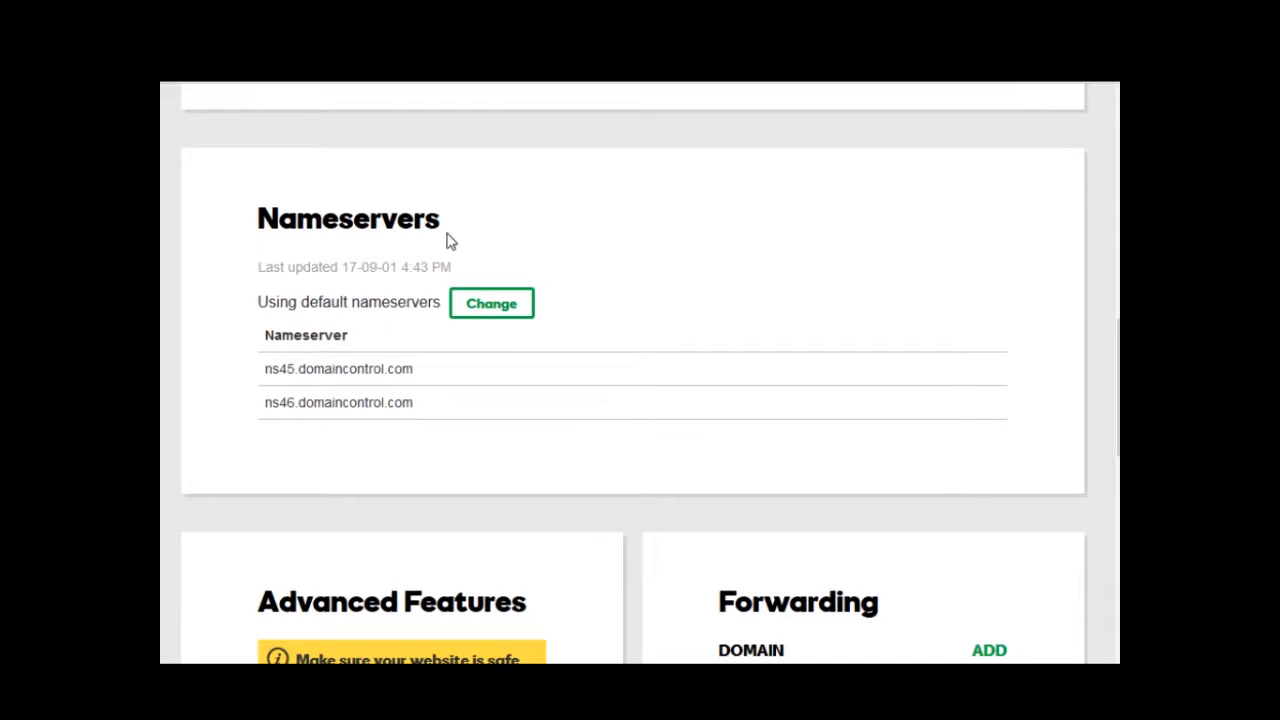
pyautogui.moveTo(328, 212)
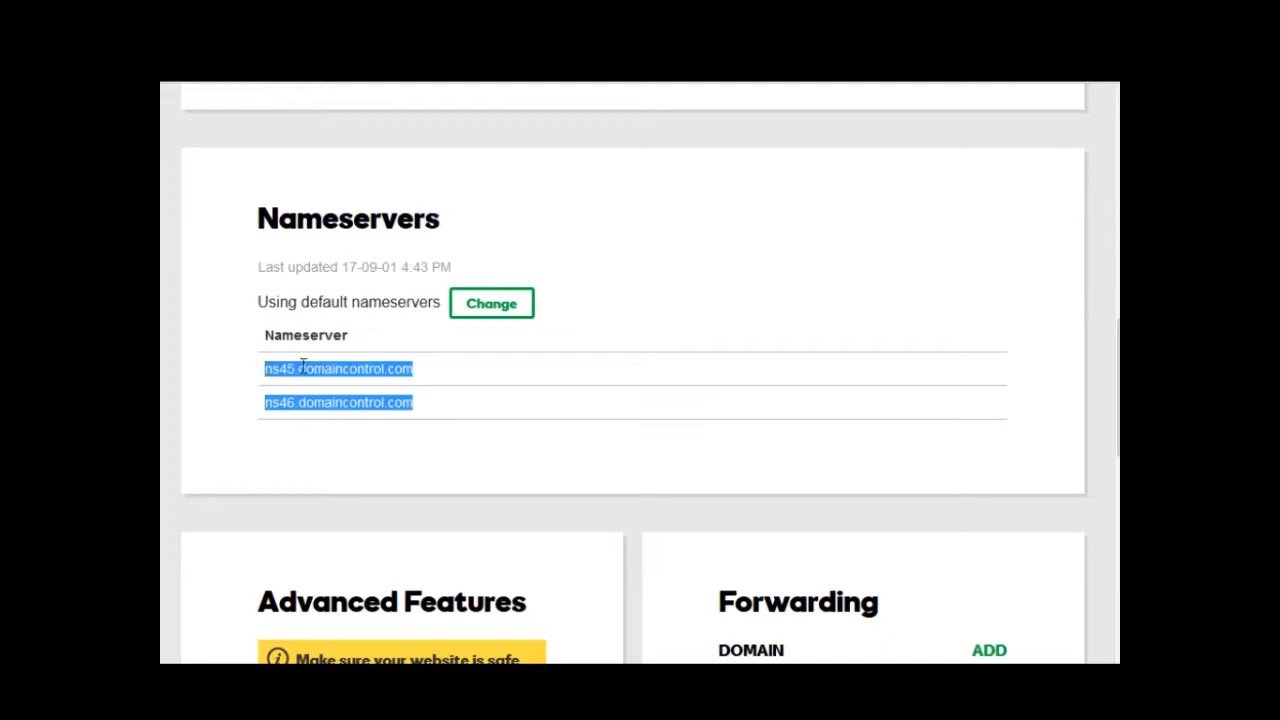
pyautogui.click(450, 388)
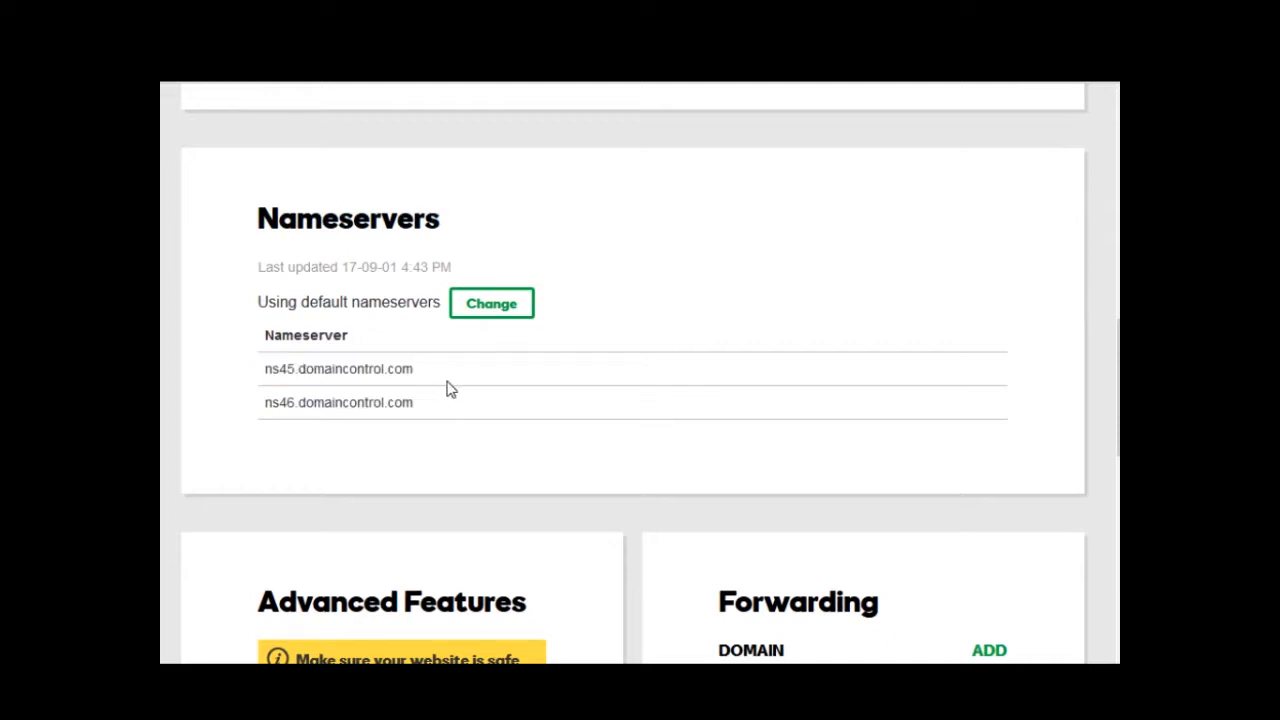
pyautogui.moveTo(491, 303)
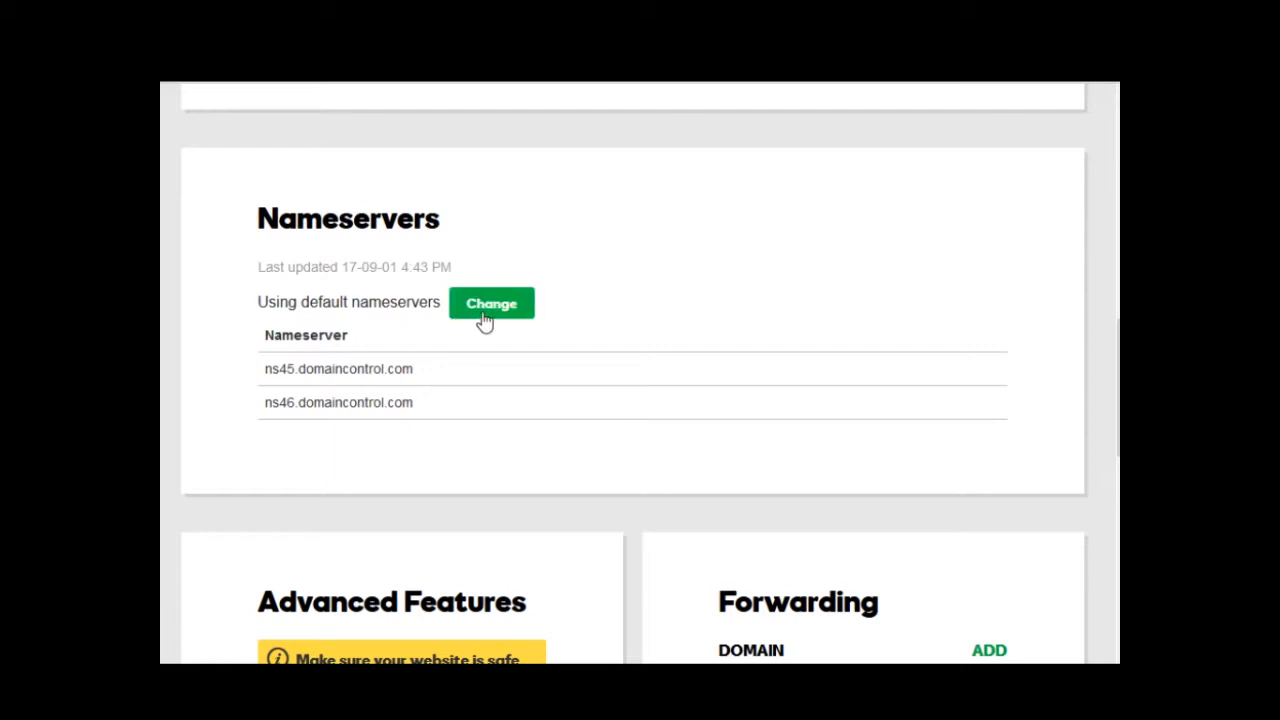
# - Start editing the digestwebdesign.com nameservers using the Change option
pyautogui.click(491, 303)
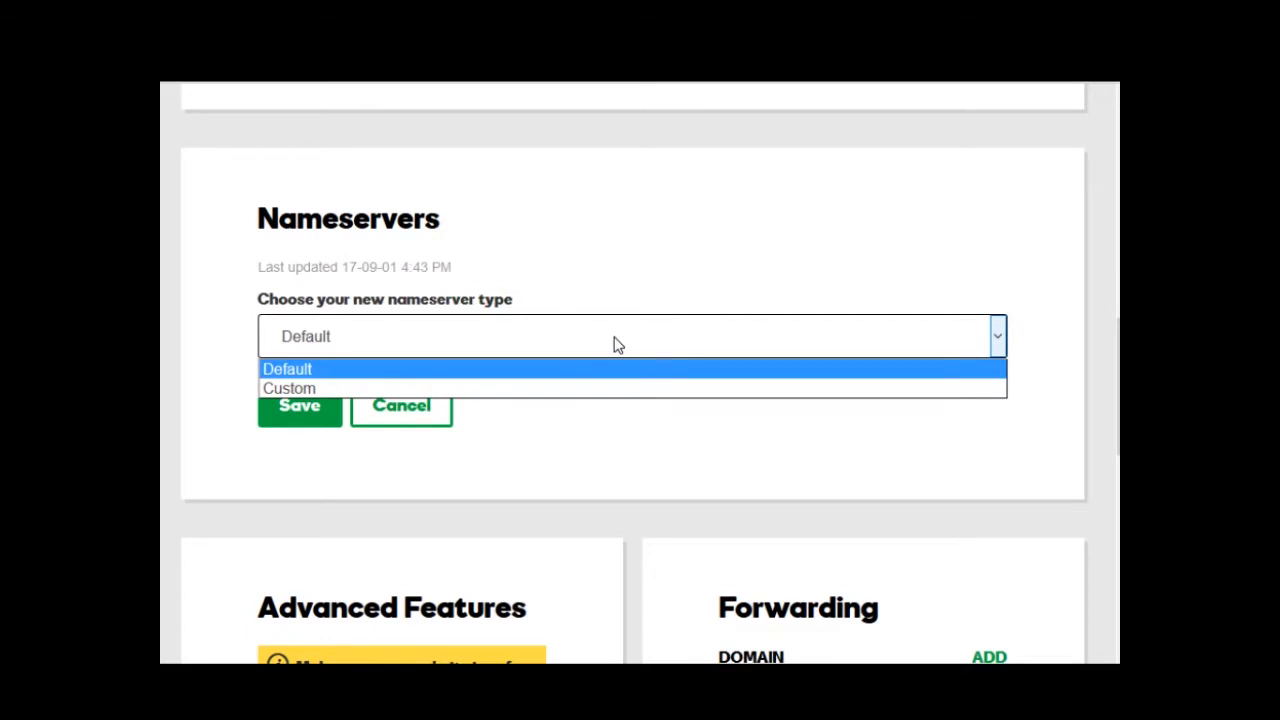
pyautogui.moveTo(315, 388)
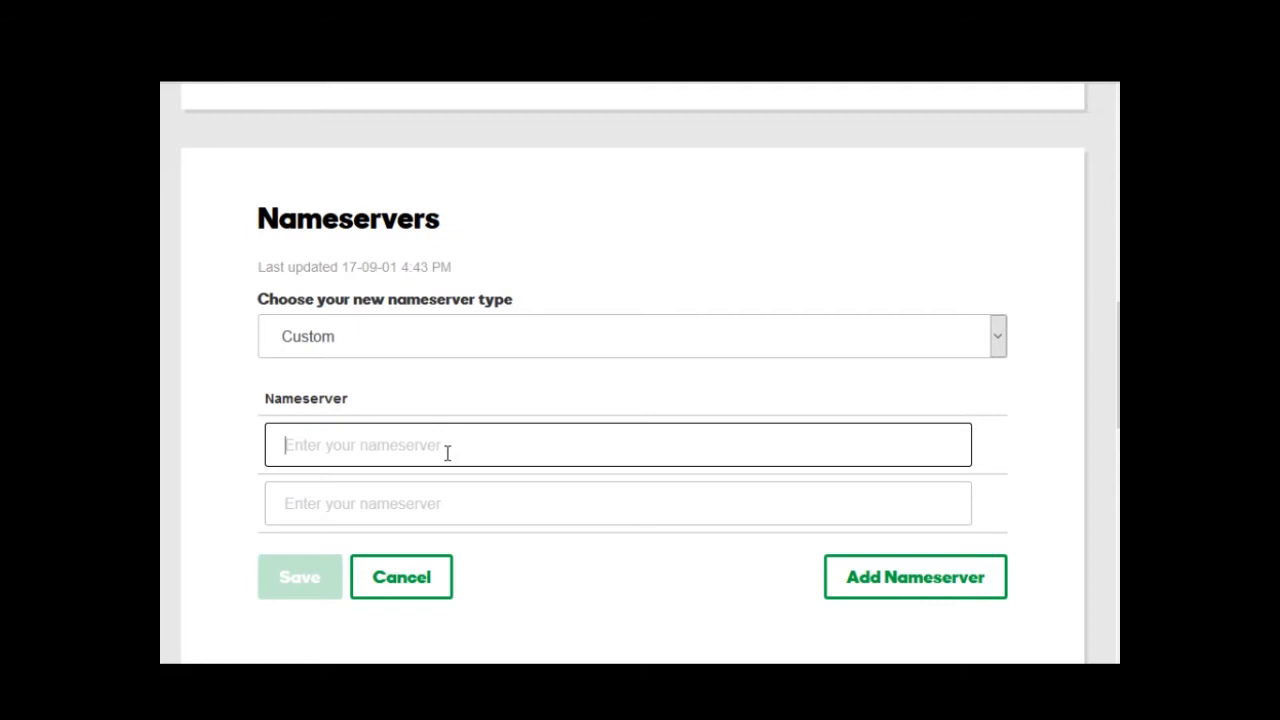
# - Enter 2555.hostgator.com as the first nameserver and 2556.hostgator.com as the second
pyautogui.write('2555')
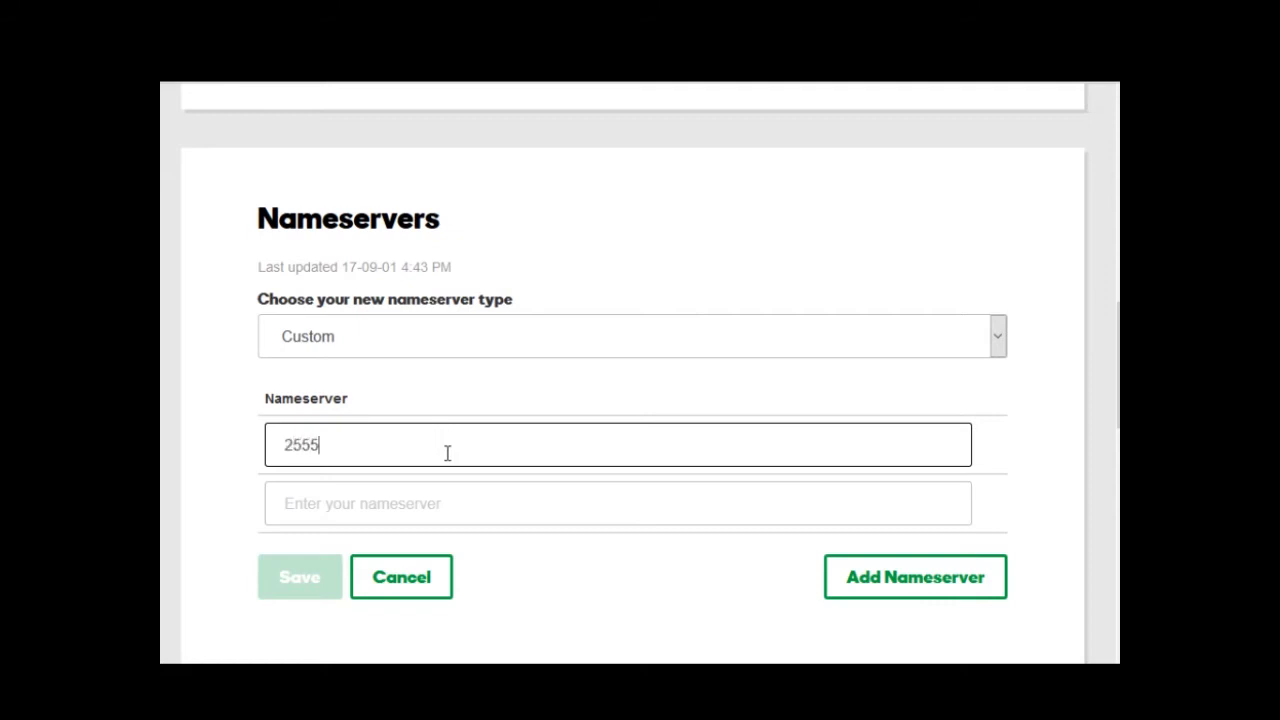
pyautogui.write('.hot')
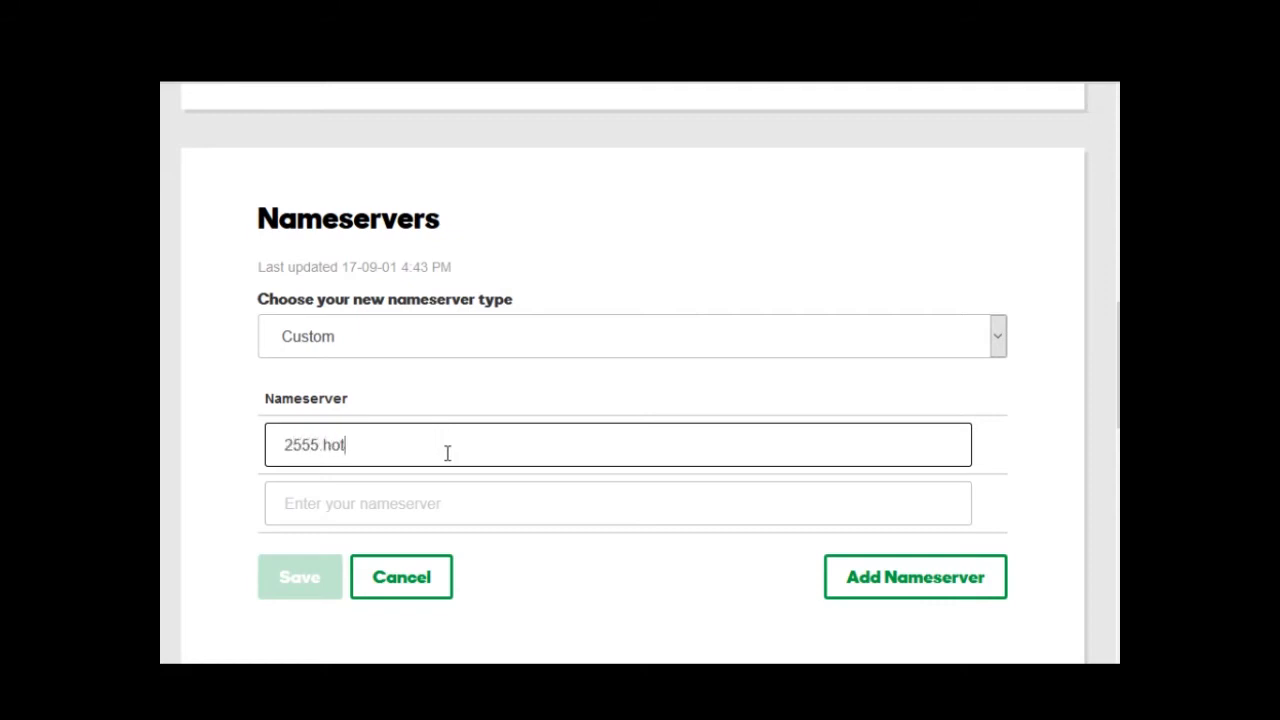
pyautogui.write('stgator.com')
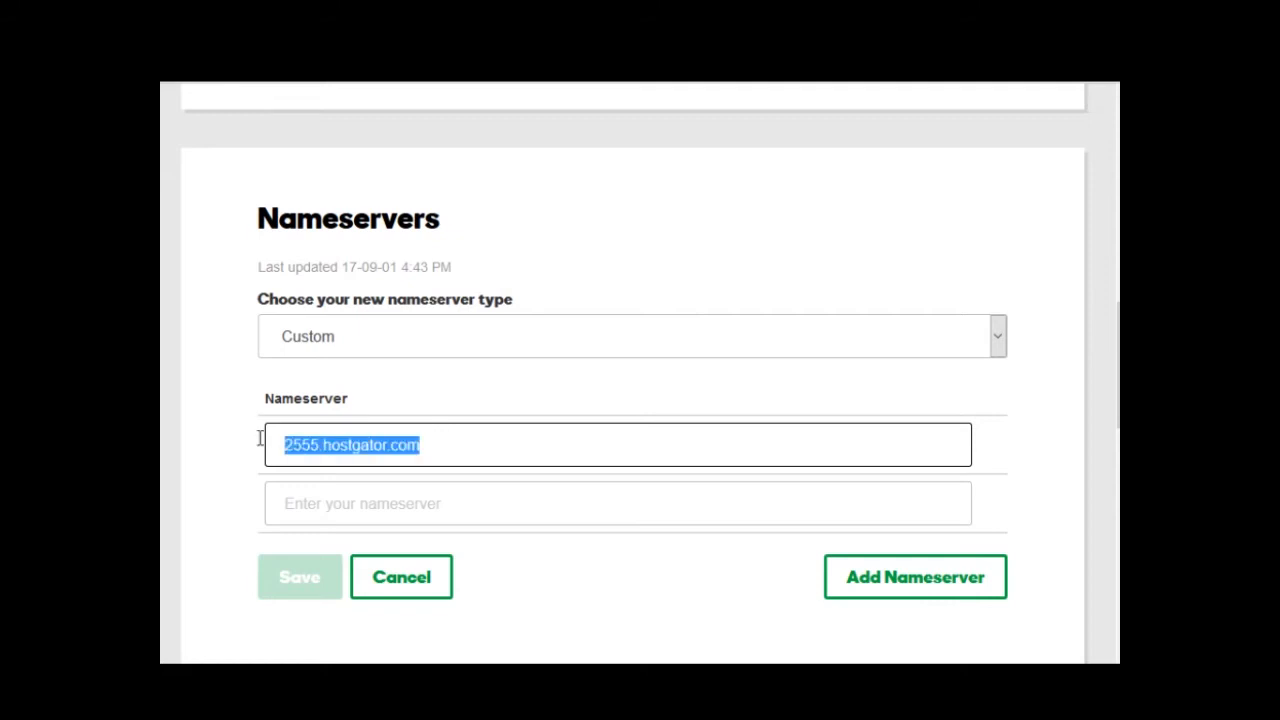
pyautogui.write('2555.hostgator.com')
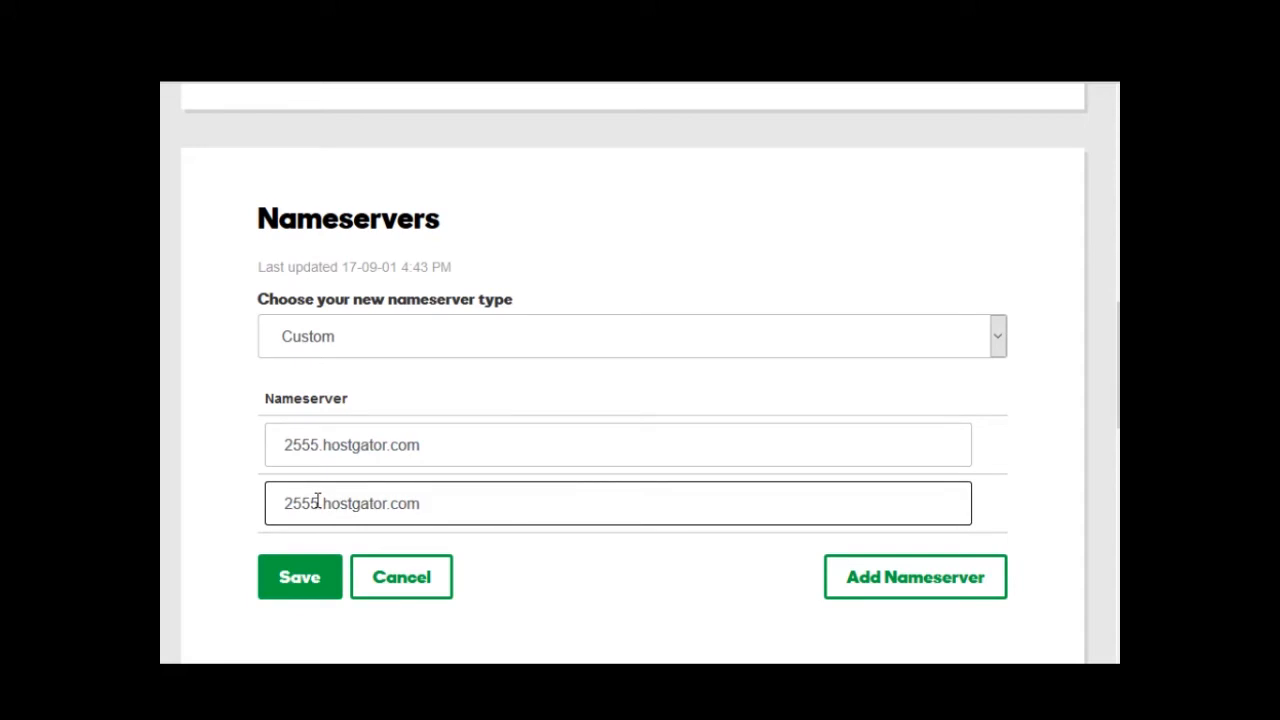
pyautogui.write('6')
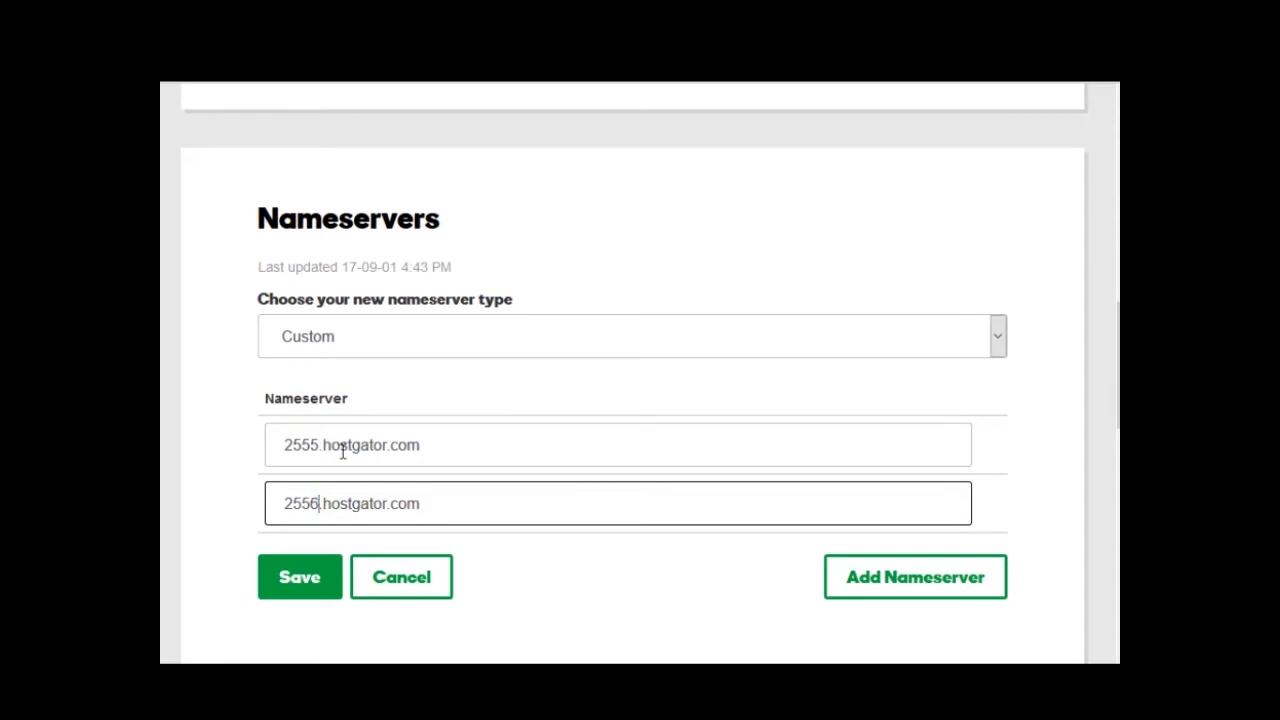
pyautogui.doubleClick(314, 503)
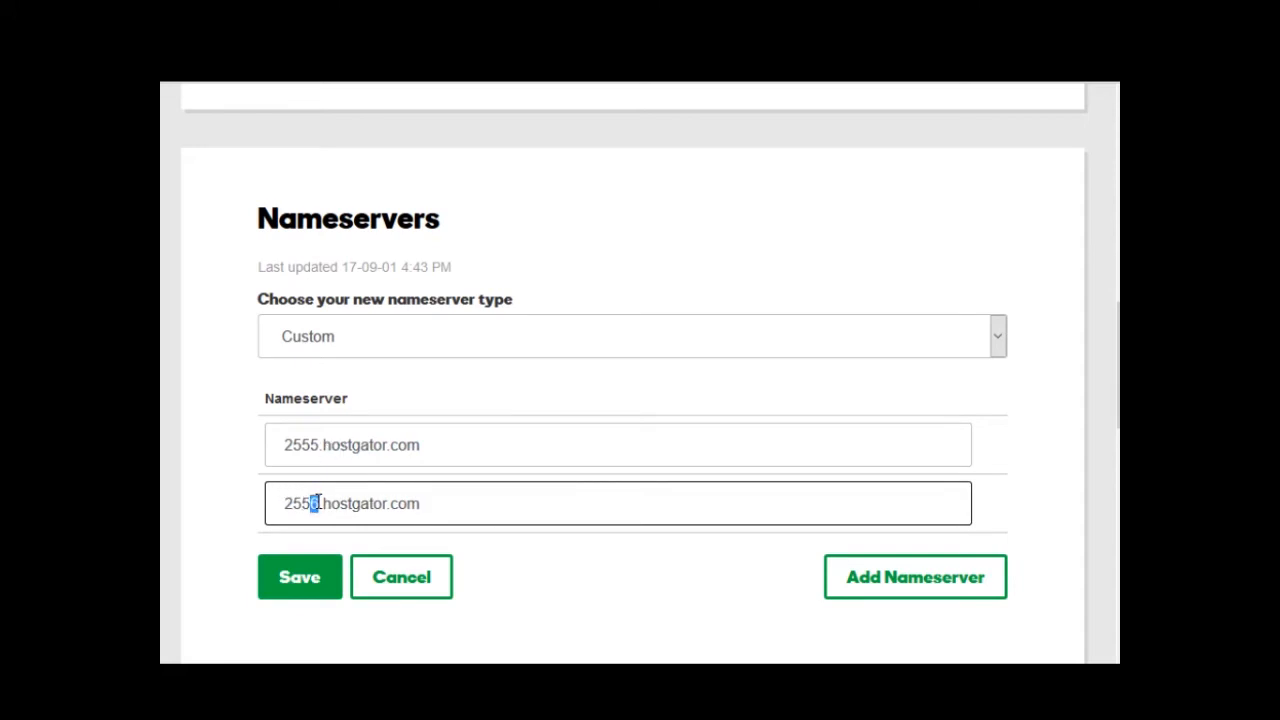
pyautogui.write('6')
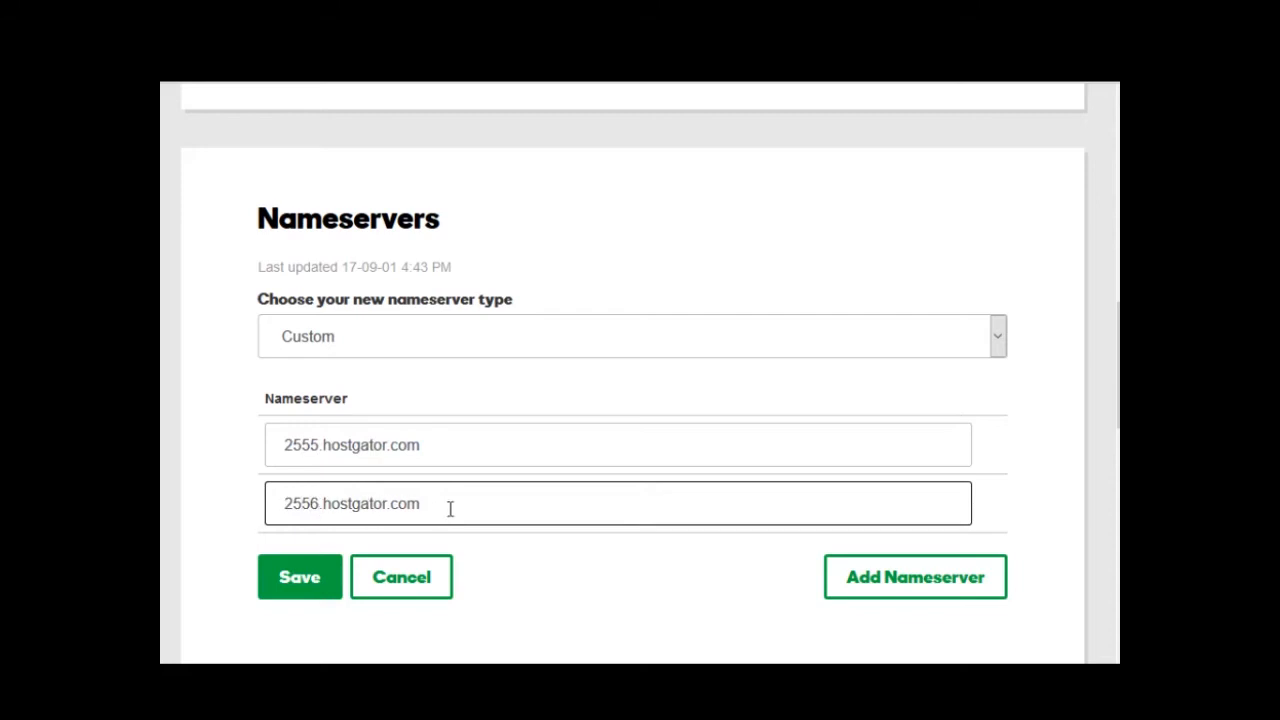
pyautogui.moveTo(338, 551)
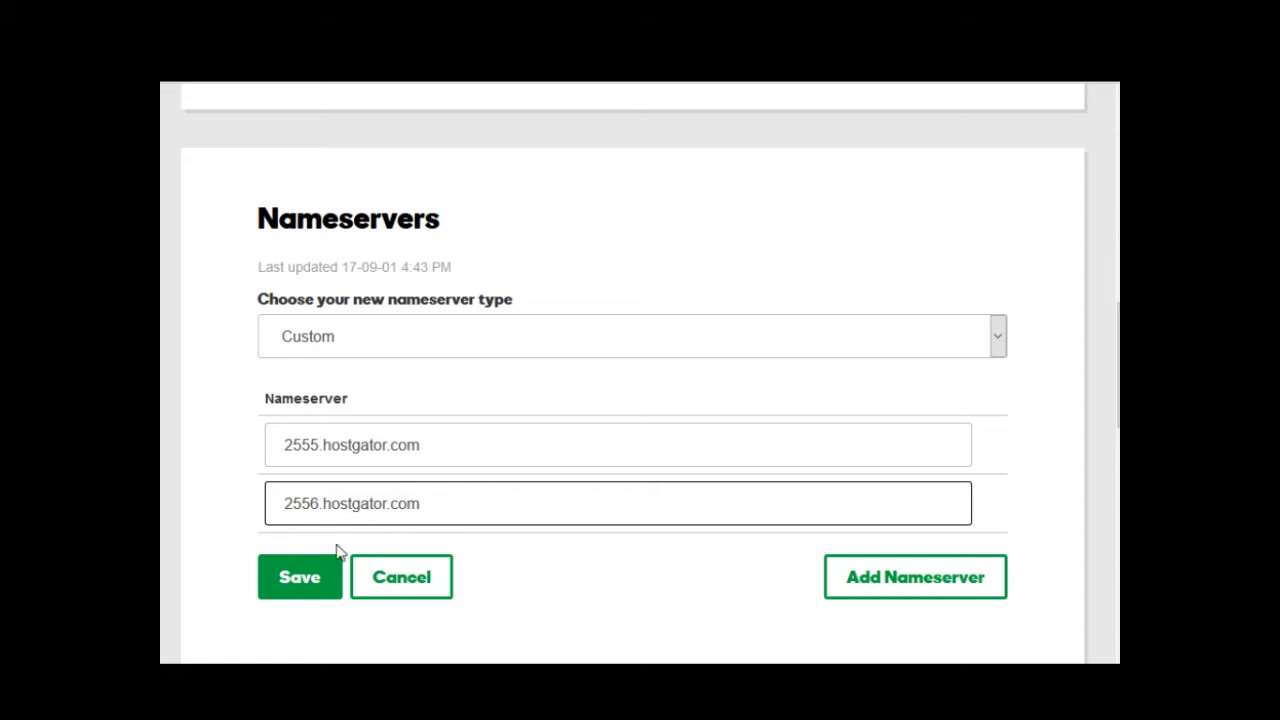
# - Save the two hostgator nameservers; GoDaddy rejects the data as unusable
pyautogui.click(299, 577)
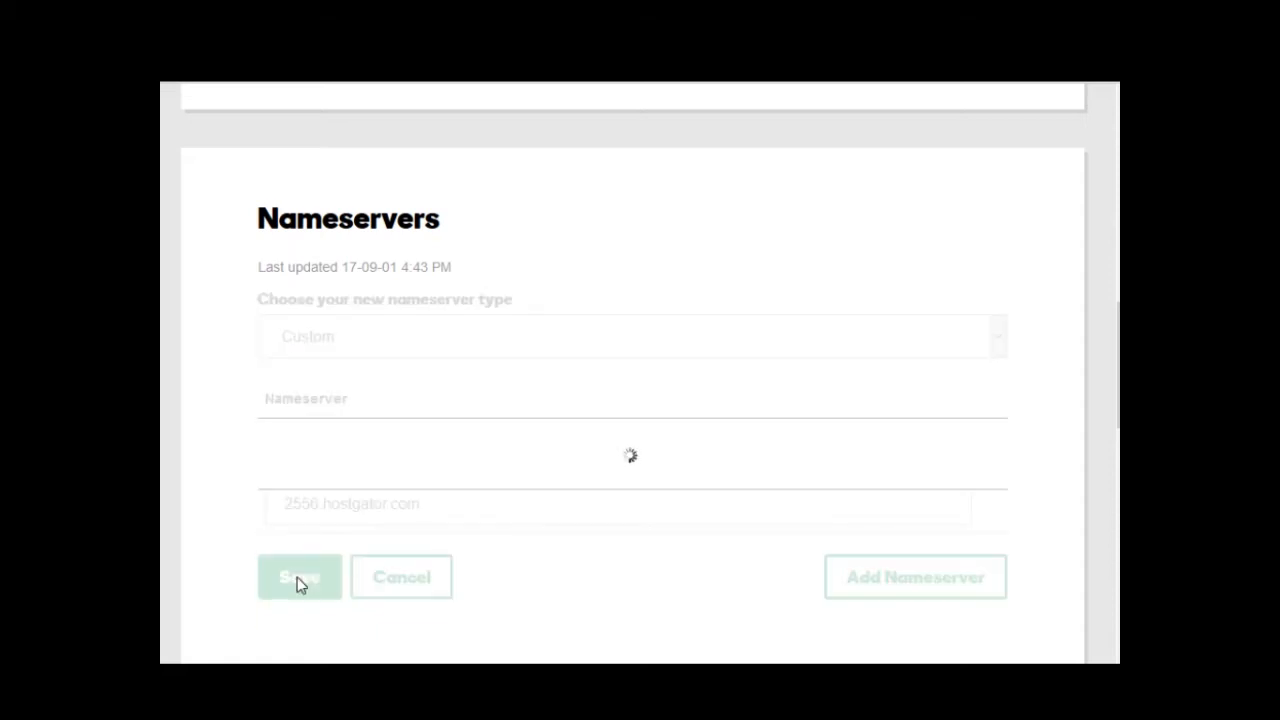
pyautogui.click(299, 577)
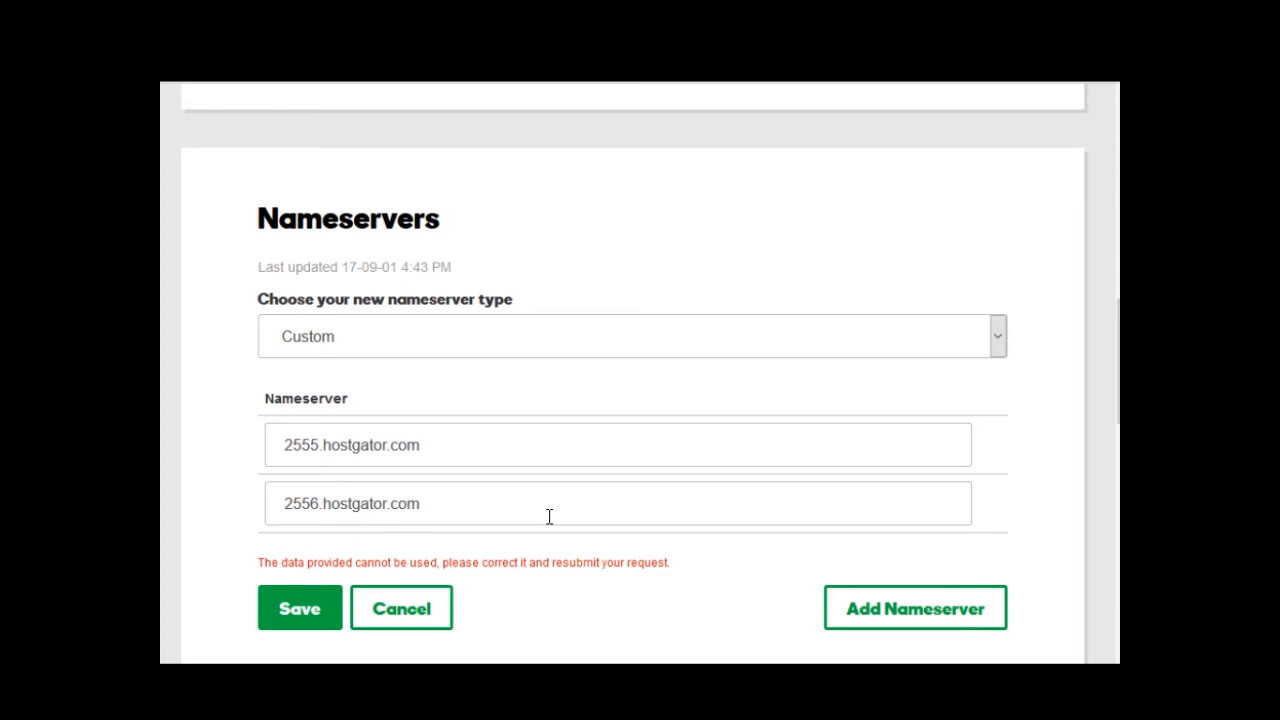
pyautogui.moveTo(608, 538)
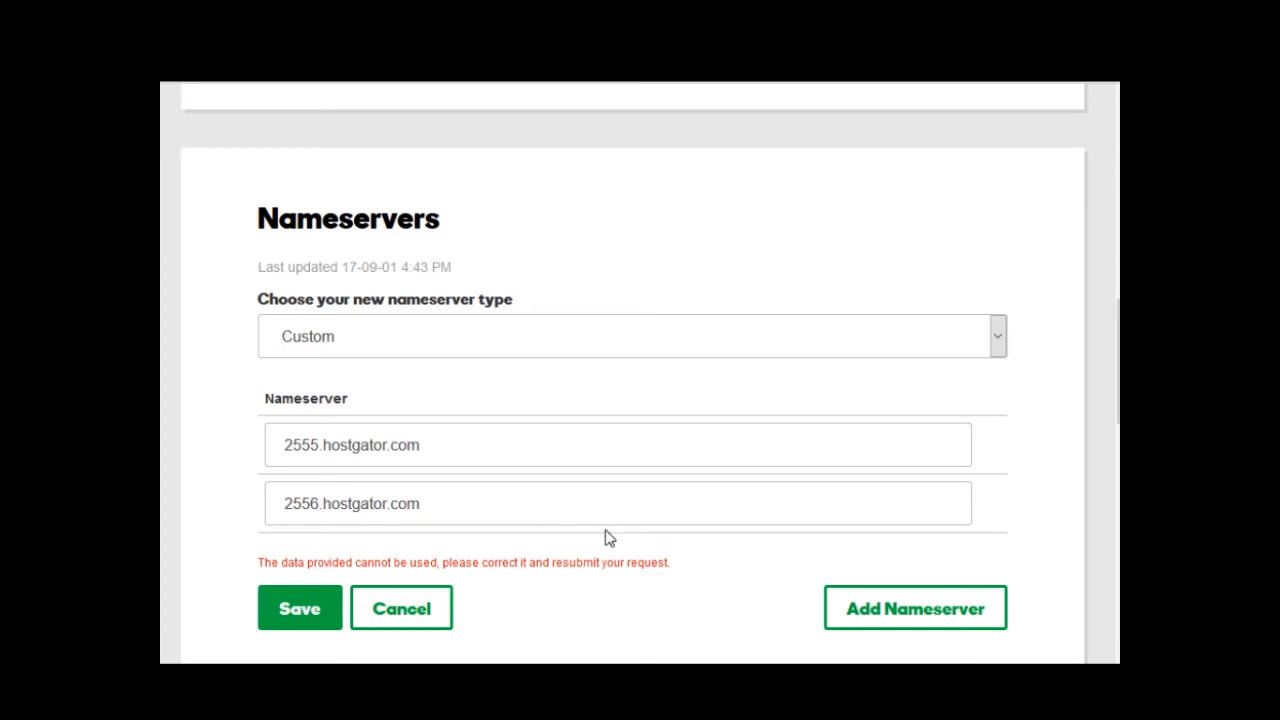
pyautogui.moveTo(601, 398)
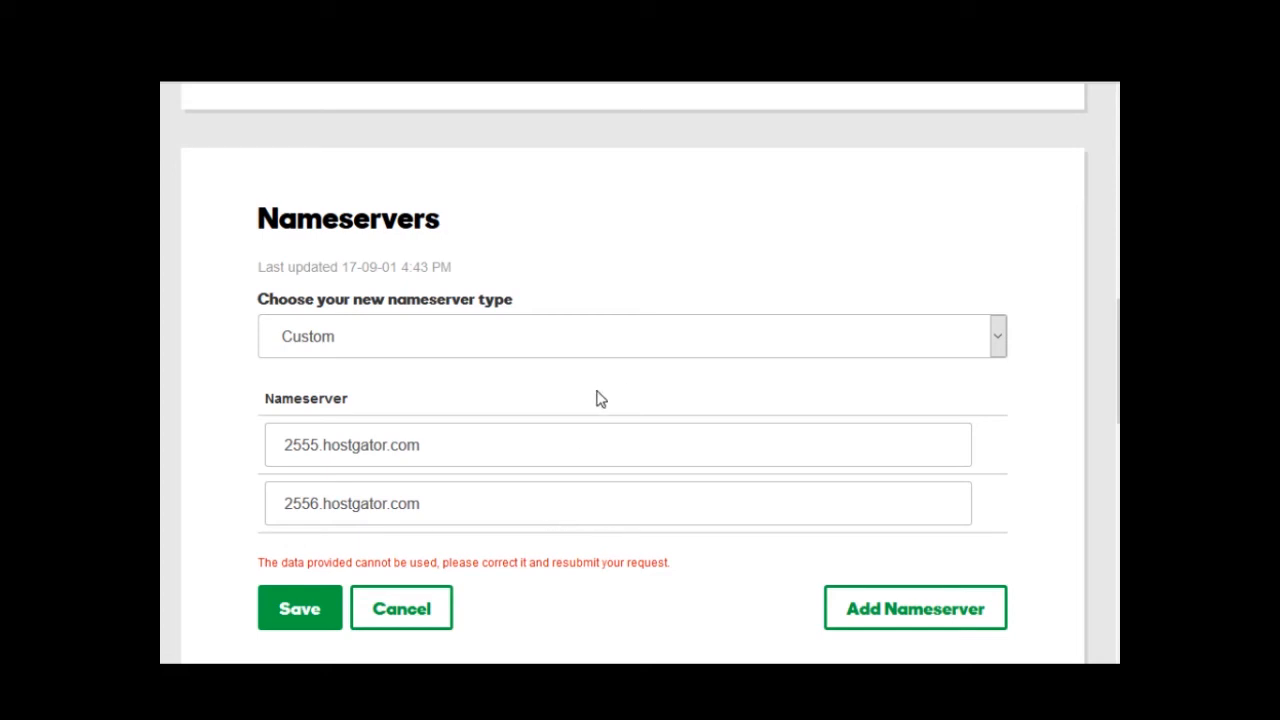